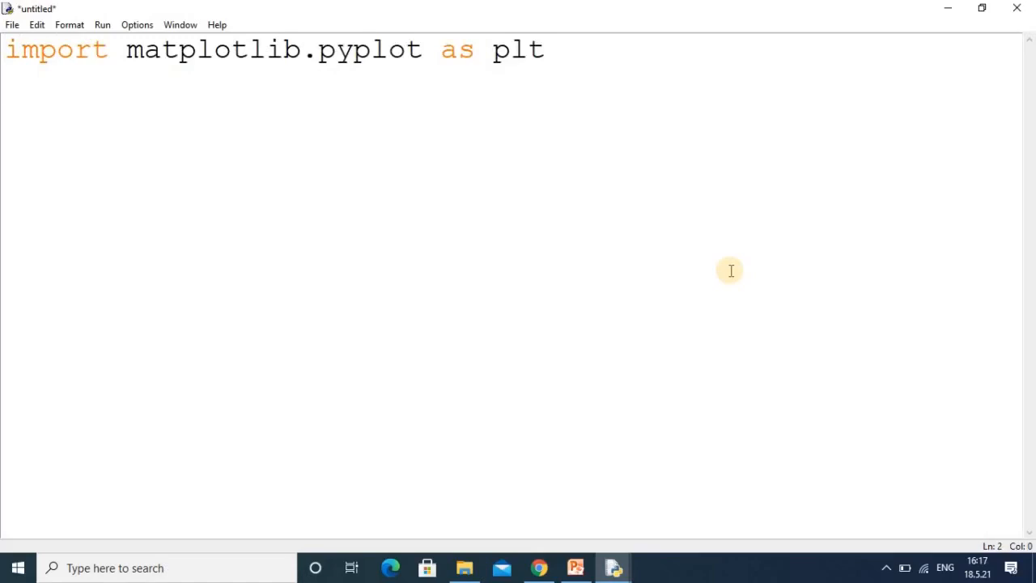
- Define x=[5,7,8,7,2,17,2,9,4,11,12,9,6] and start the y list
type("x")
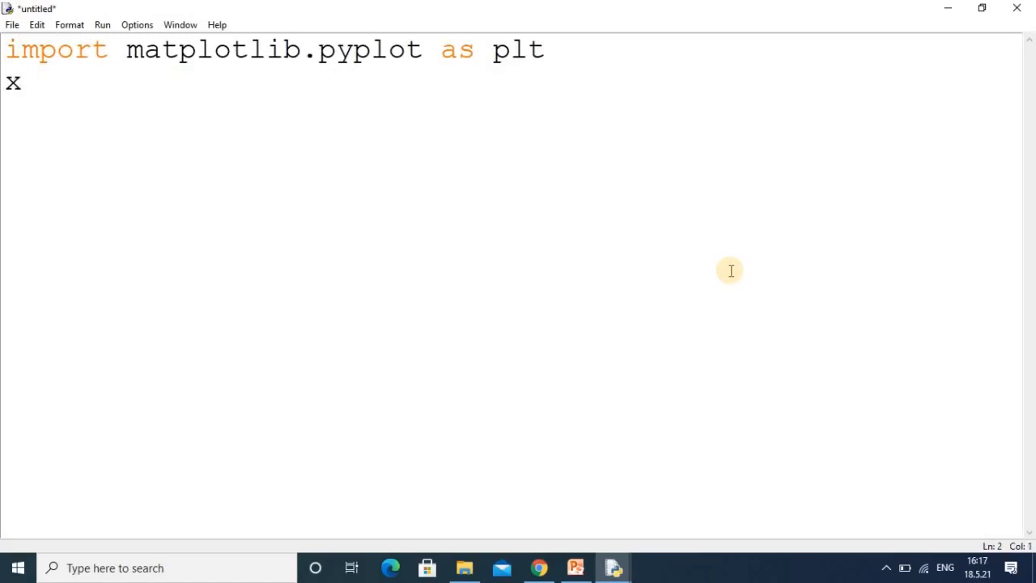
type("=")
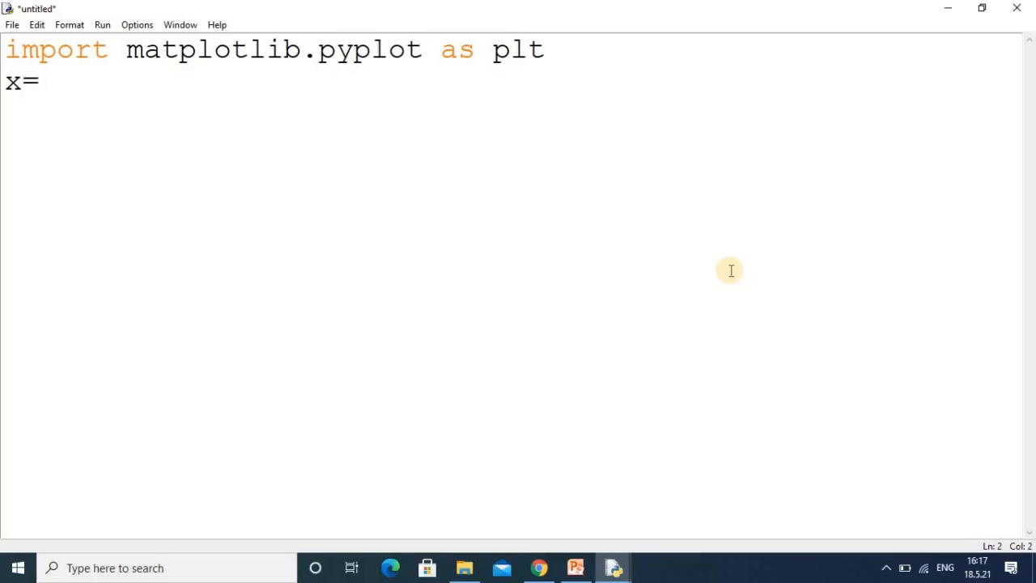
type("[")
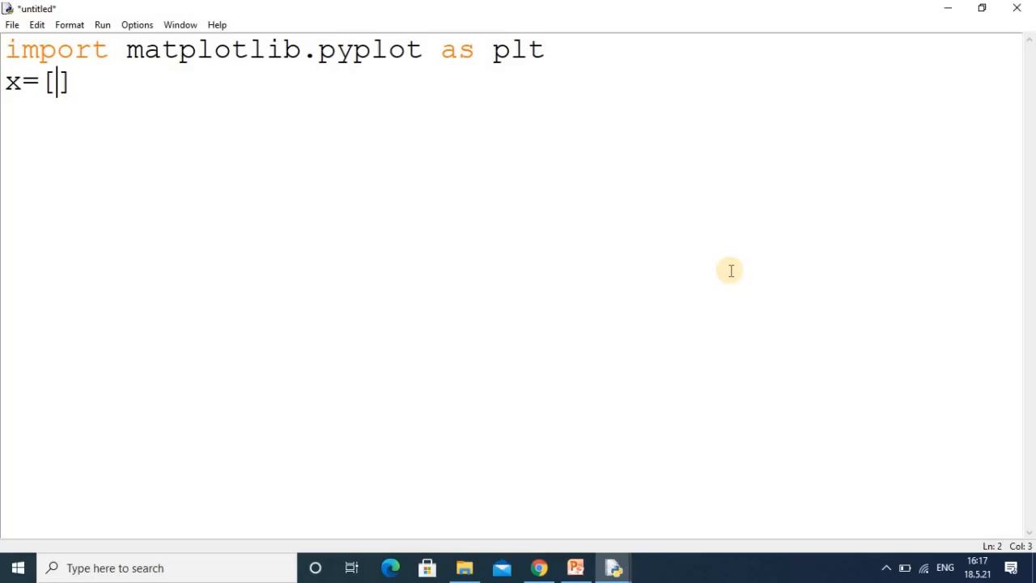
type("5,7,8,7,2,17,2,9,4,11,12,9,6")
type("y")
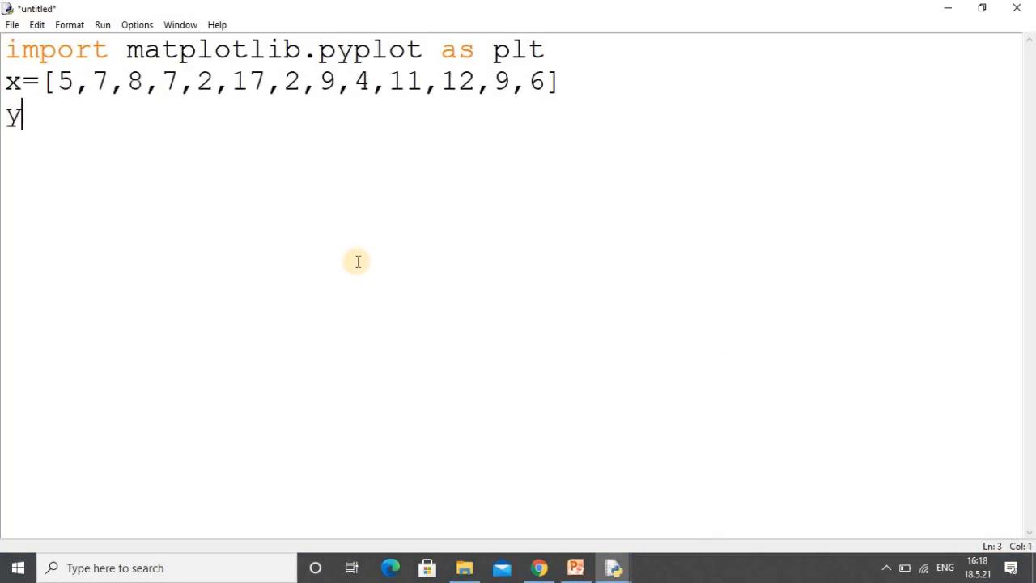
type("=")
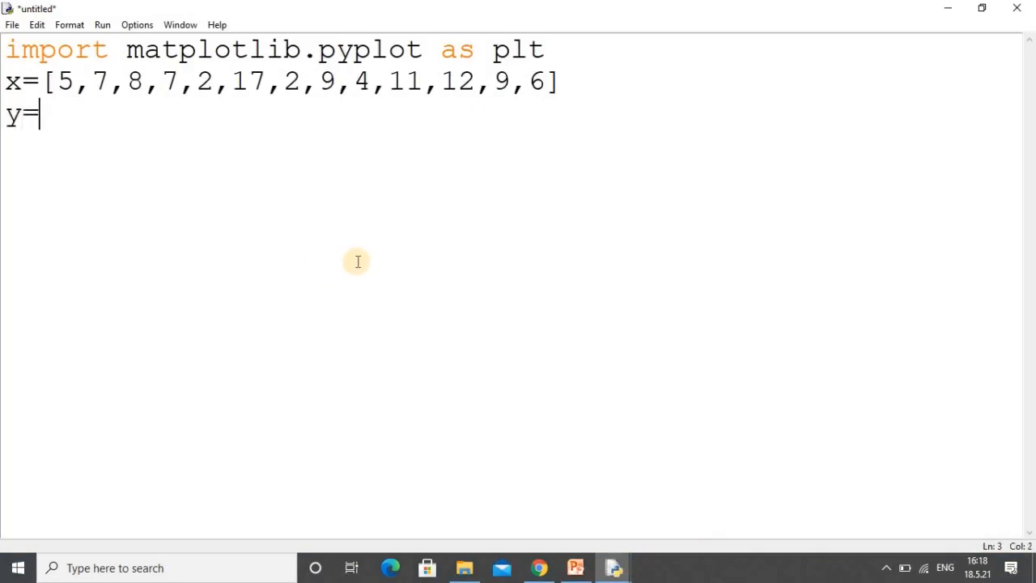
type("[]")
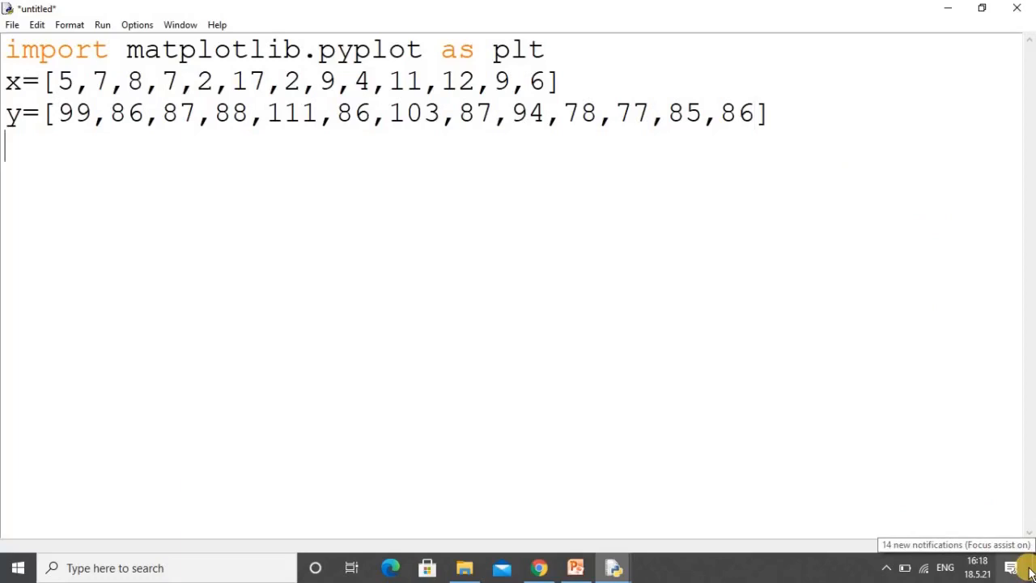
- Add plt.scatter(x,y) to plot y against x
type("pl")
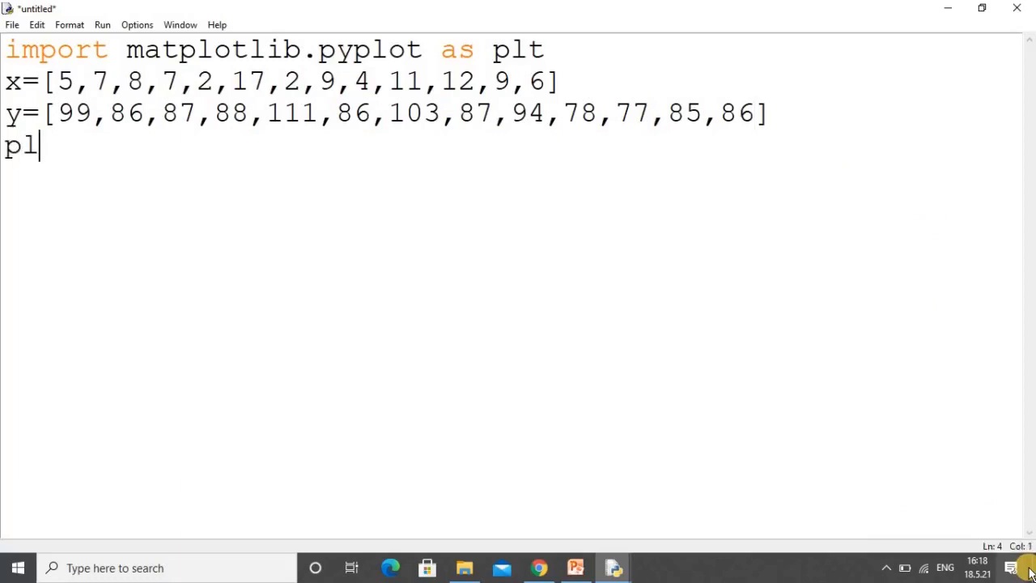
type("t.")
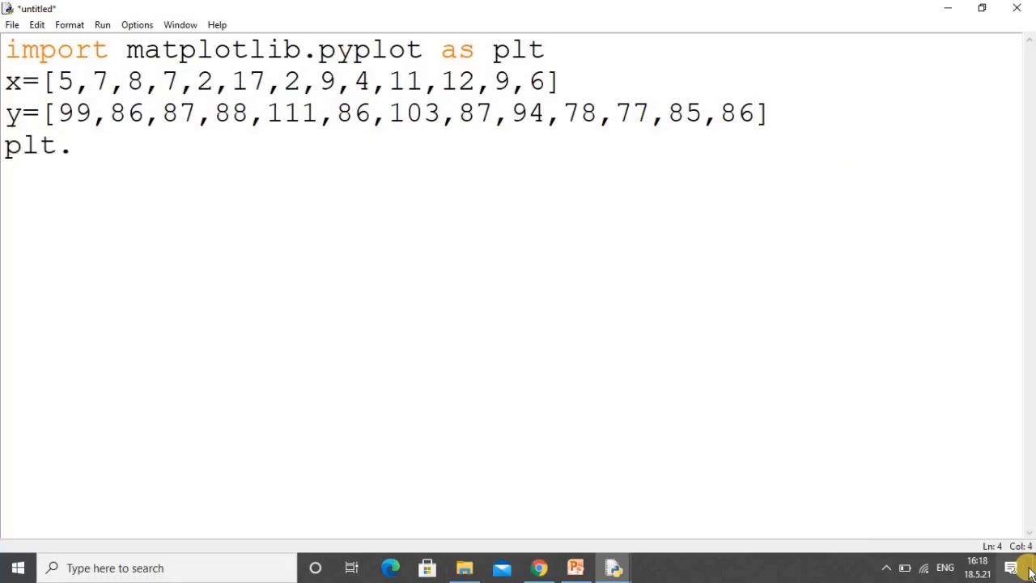
type("sca")
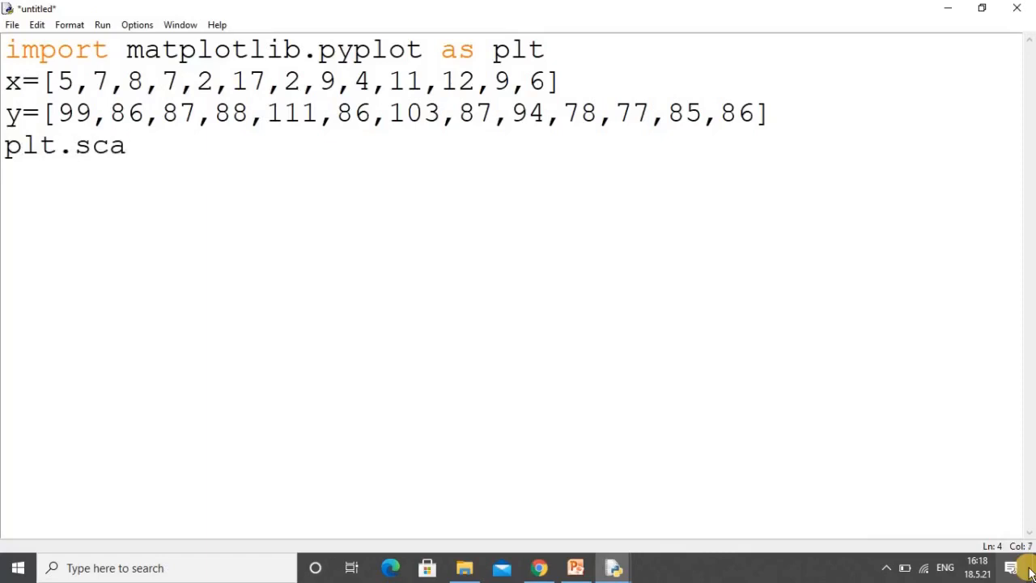
type("tter()")
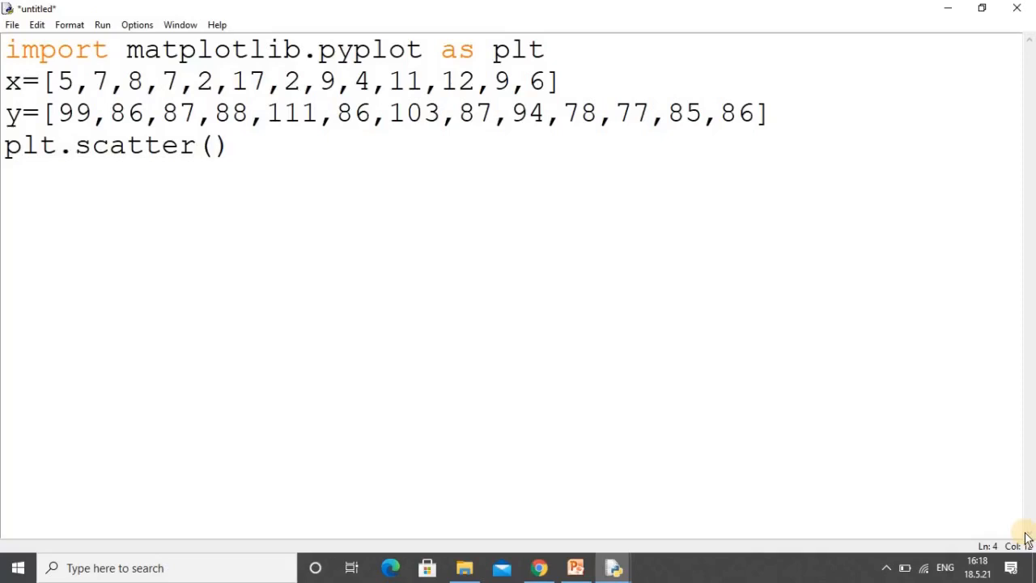
type("x")
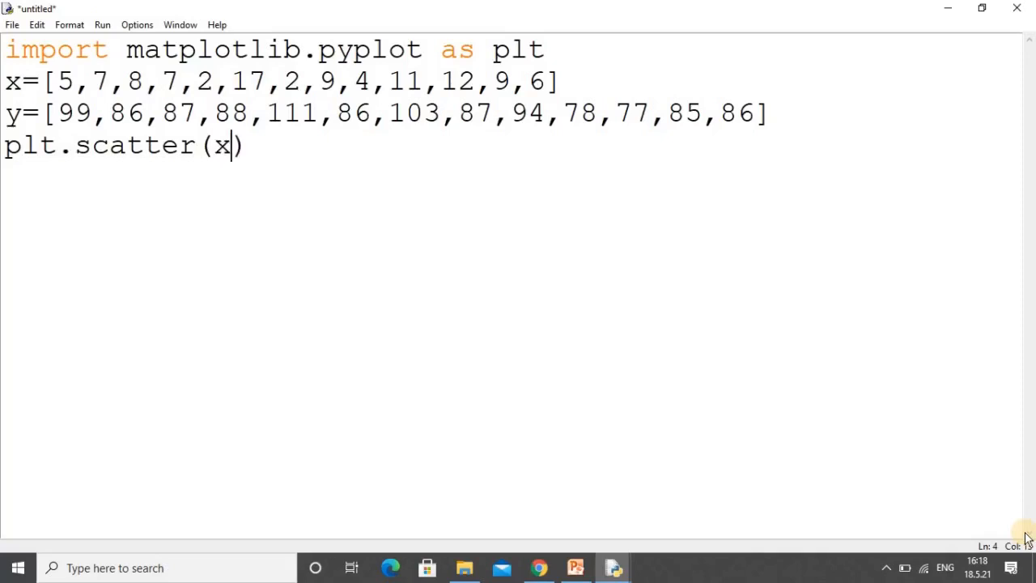
type(",y")
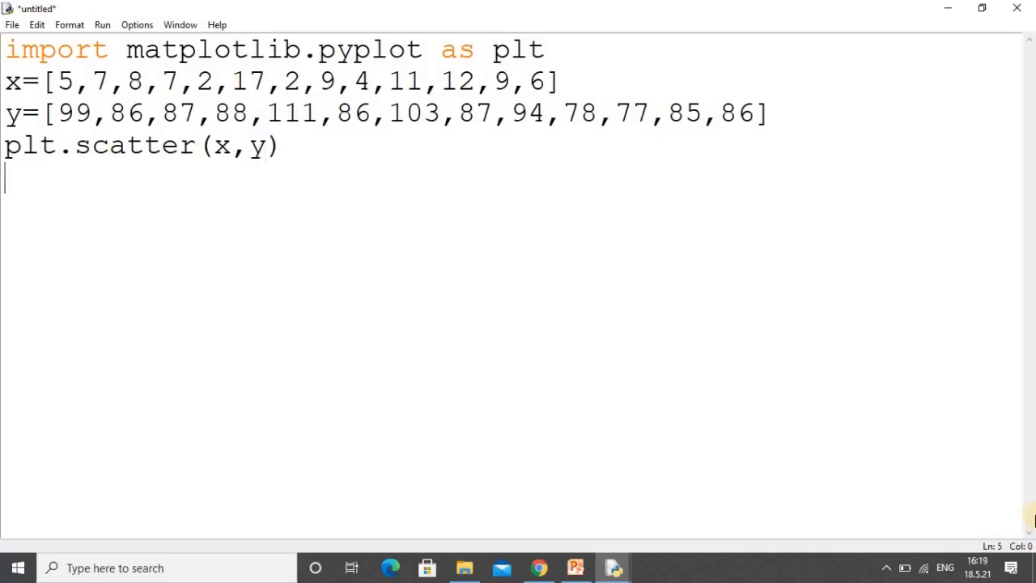
- Add the plt.show() call to display the plot
type("pl")
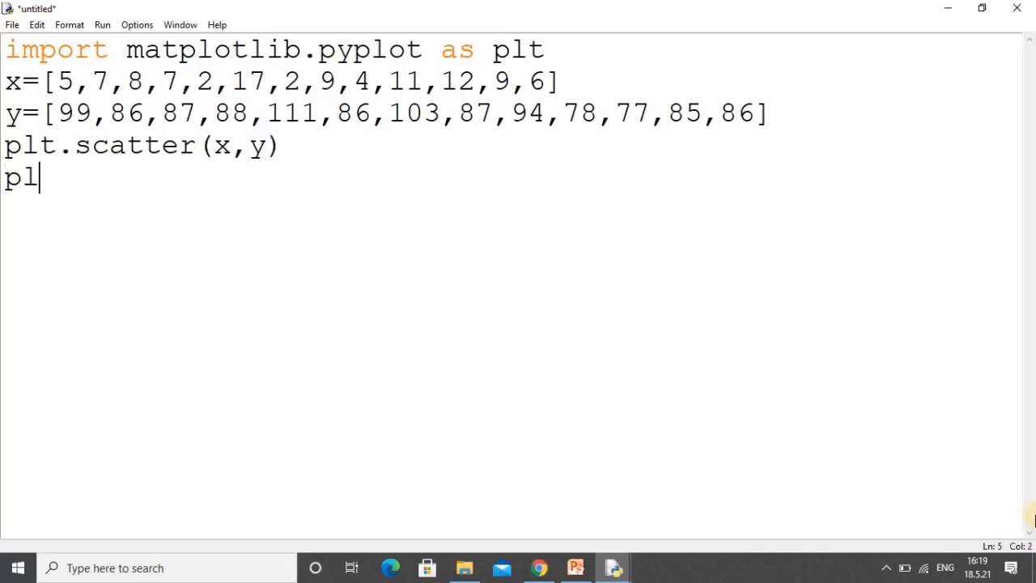
type("t(")
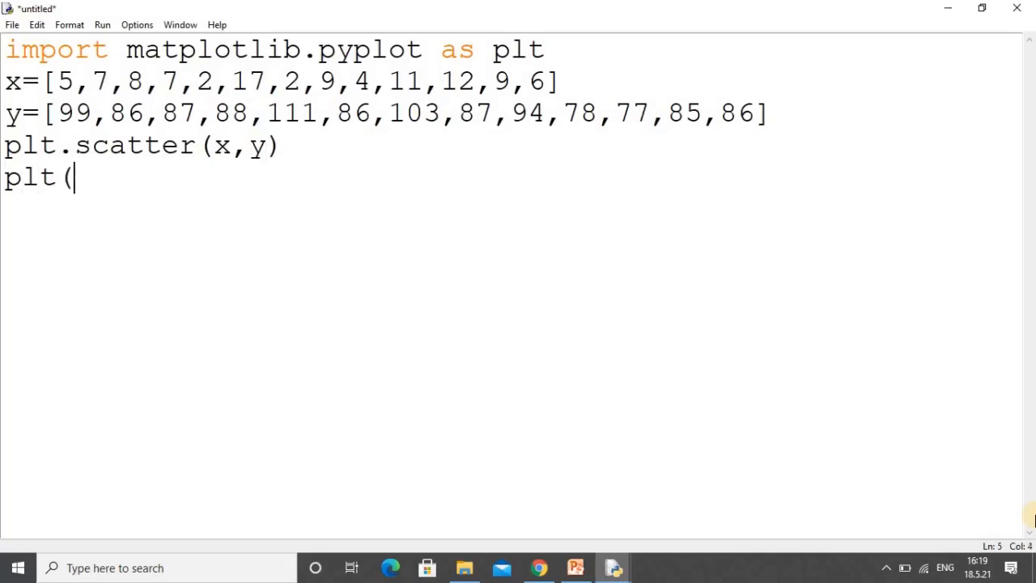
type(")")
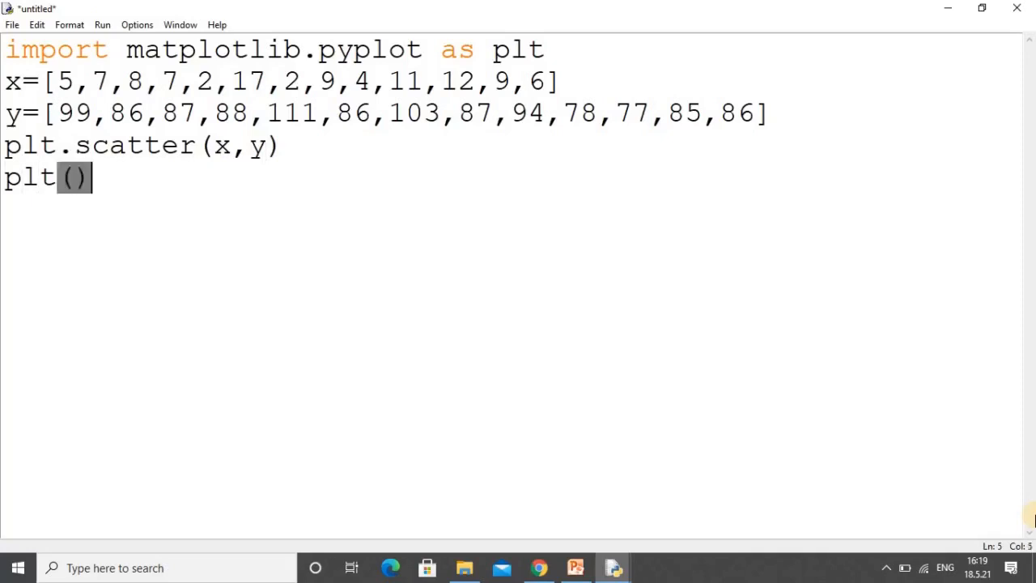
type(".")
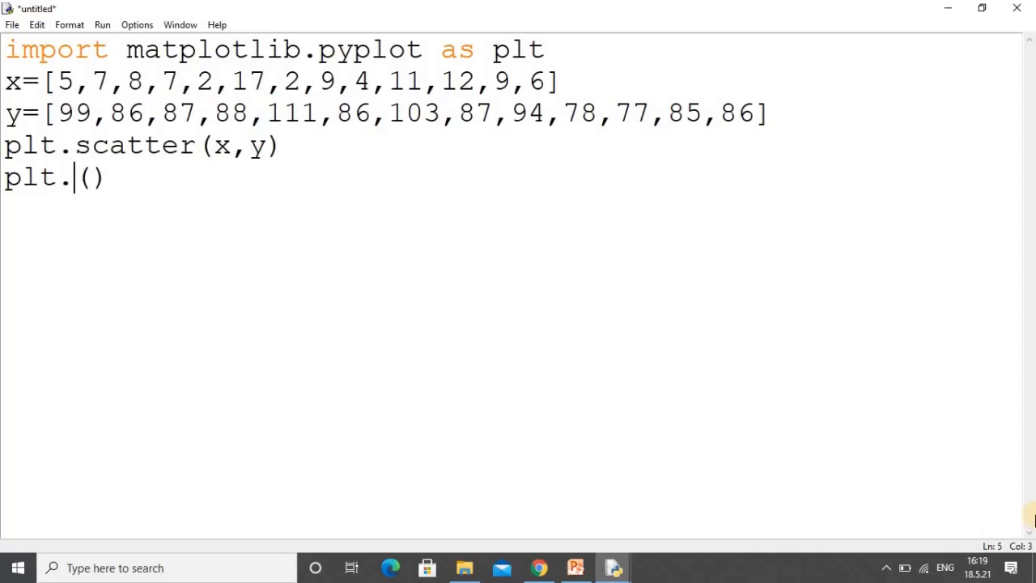
type("show")
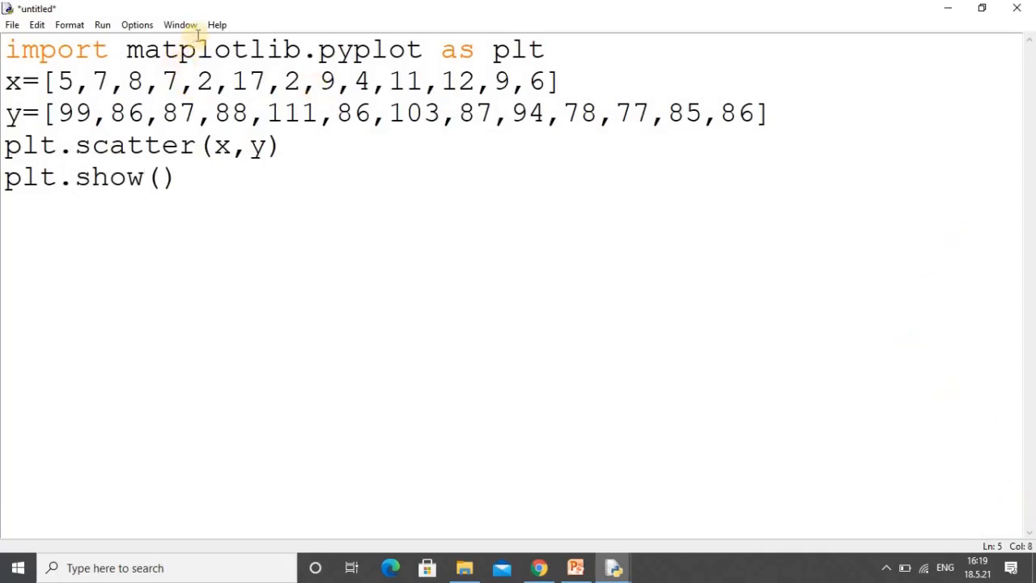
- Run the module from the Run menu, saving it as s2.py first
left_click(102, 24)
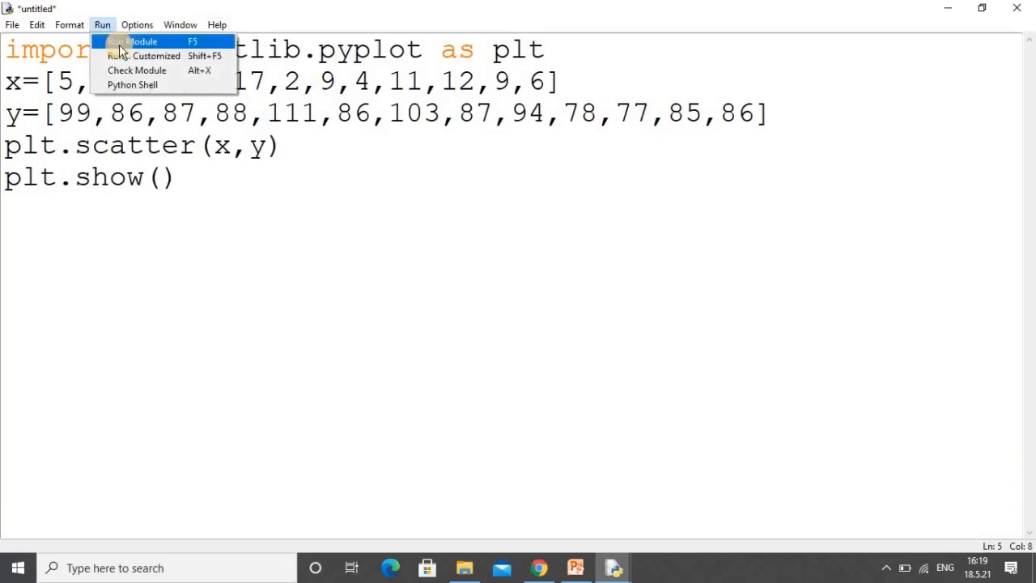
left_click(131, 41)
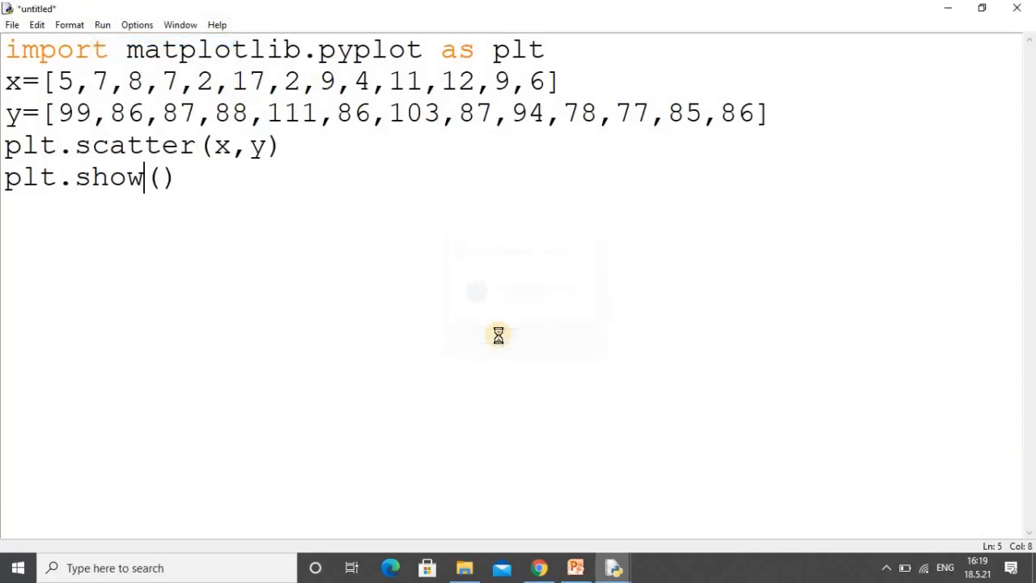
key("F5")
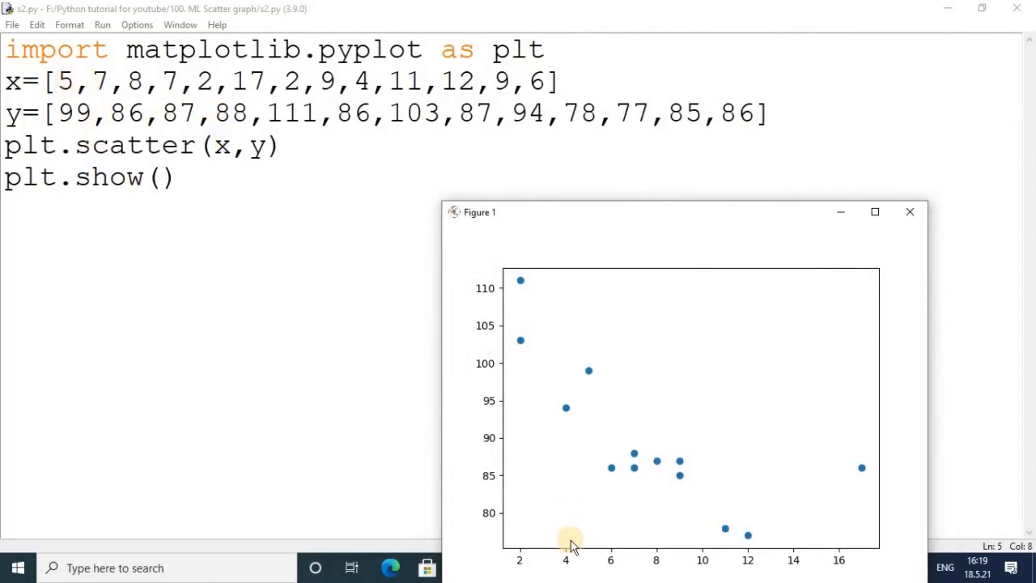
mouse_move(598, 553)
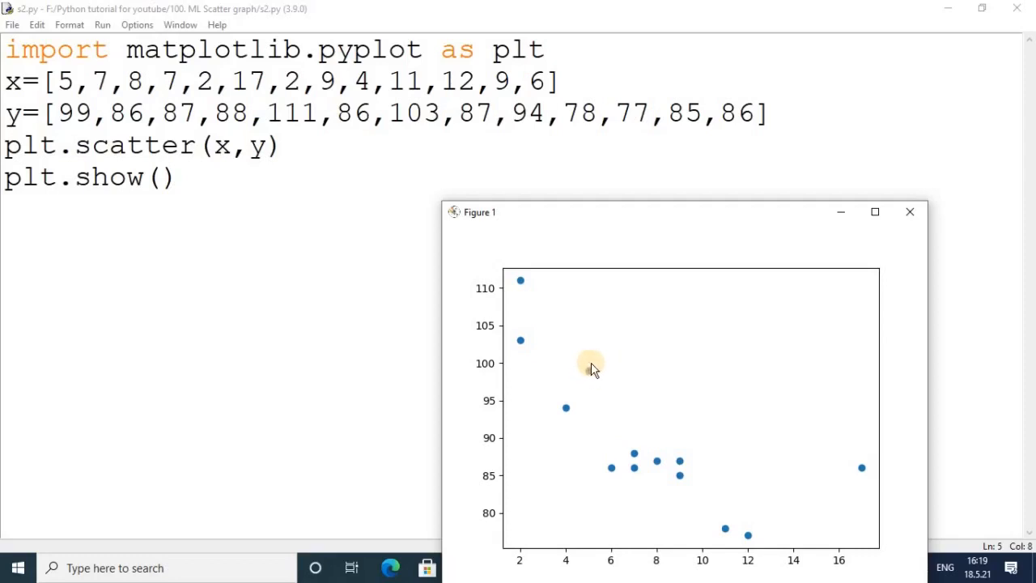
mouse_move(363, 283)
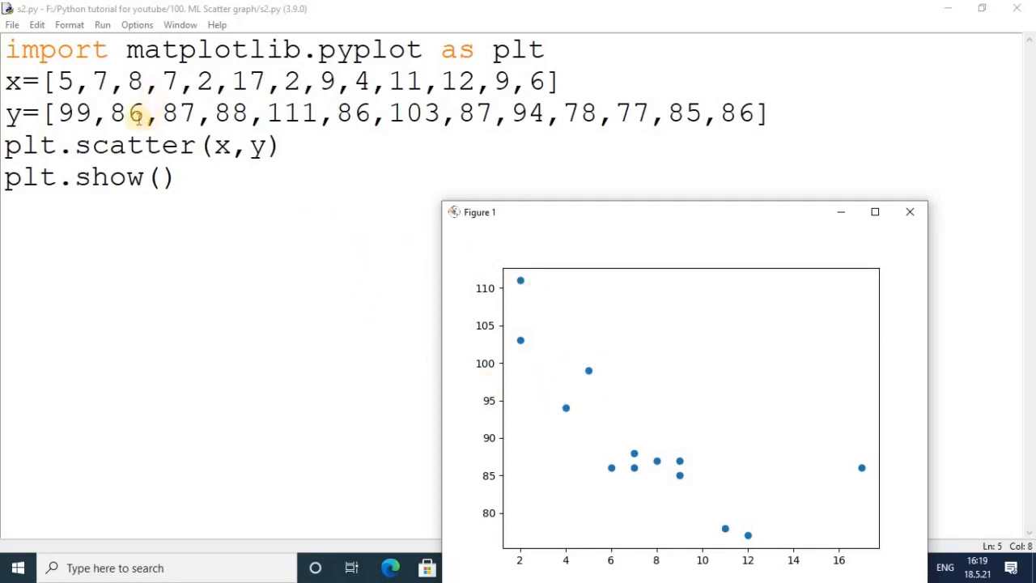
mouse_move(680, 492)
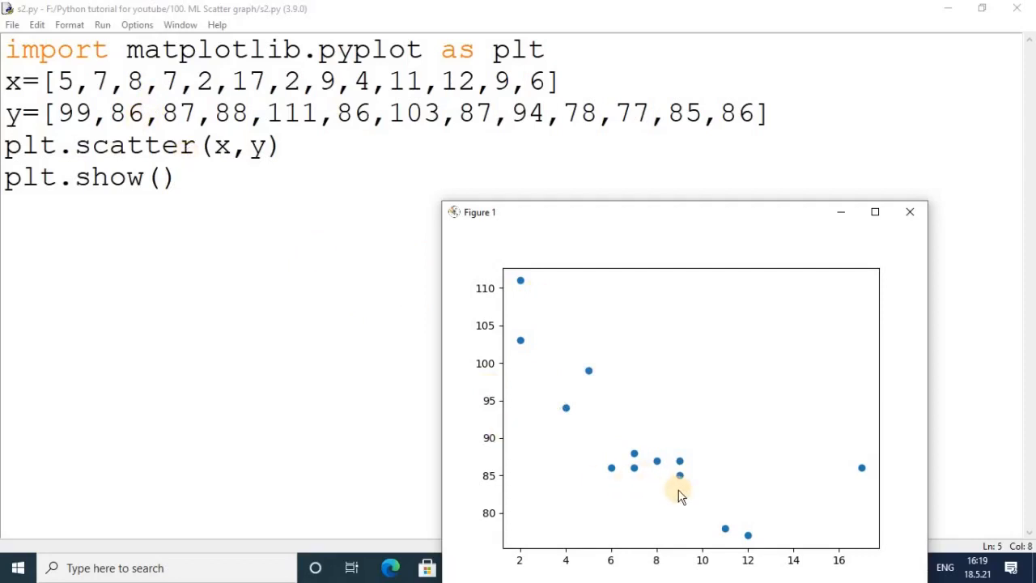
mouse_move(643, 554)
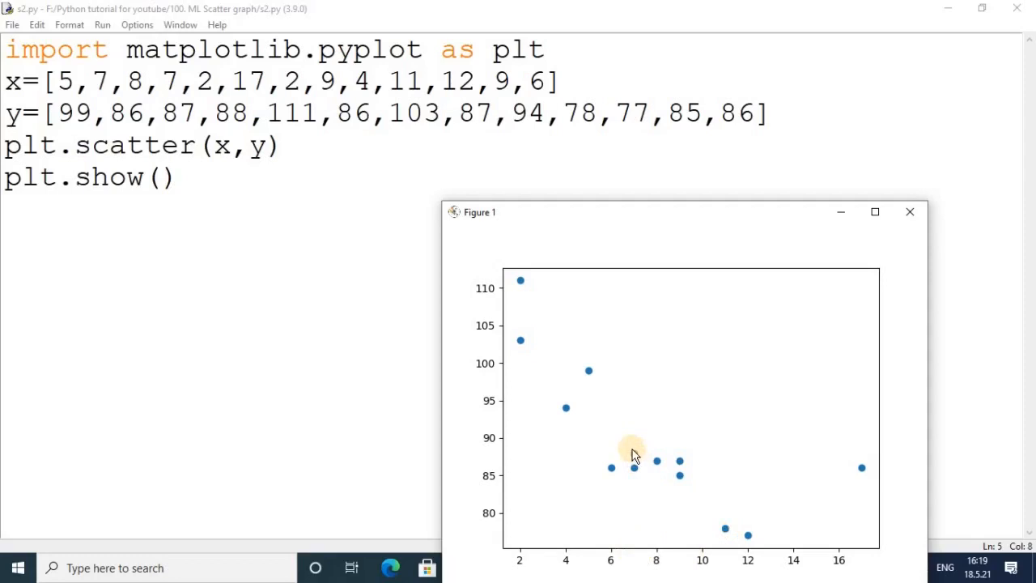
mouse_move(659, 506)
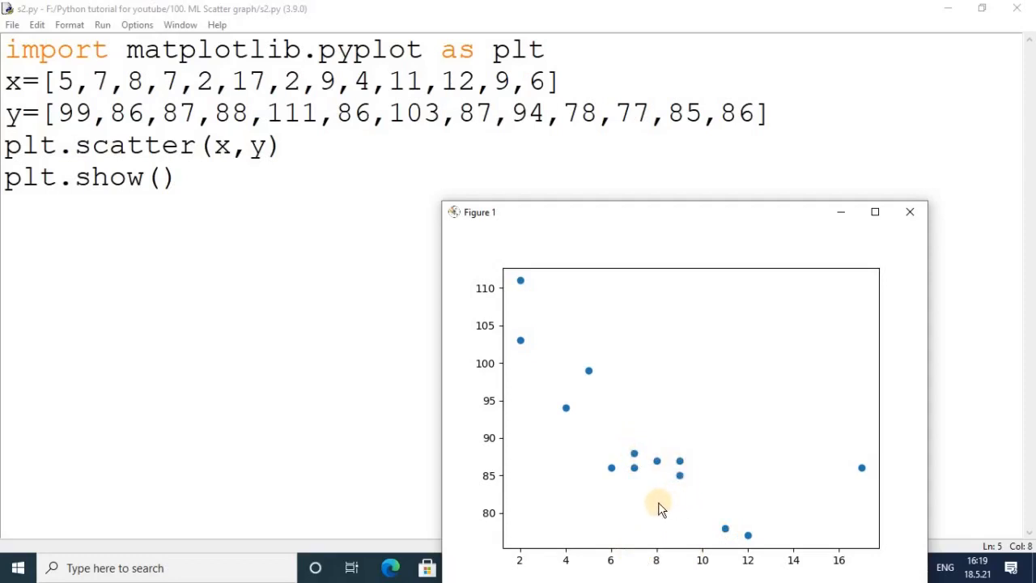
mouse_move(554, 458)
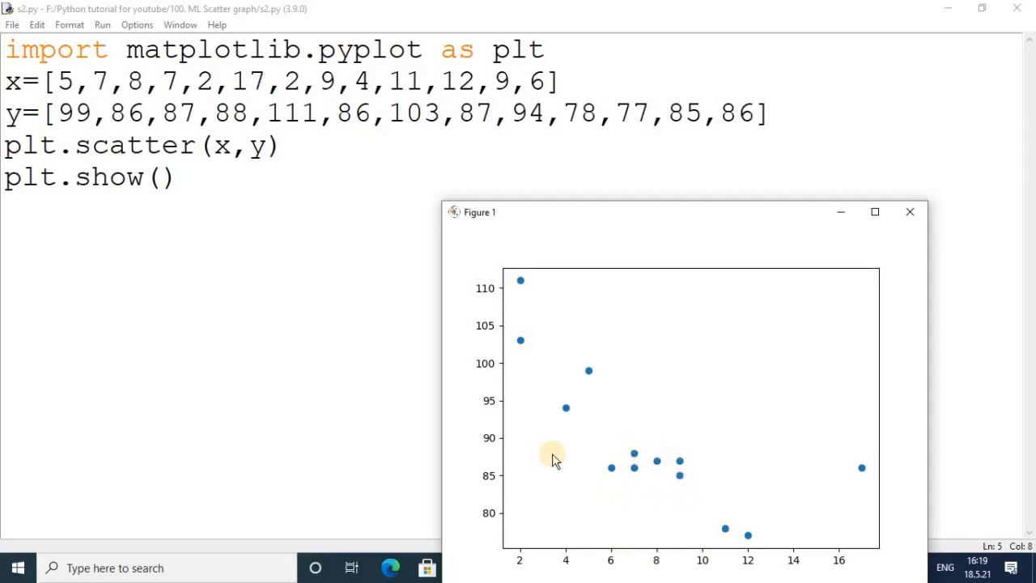
mouse_move(545, 430)
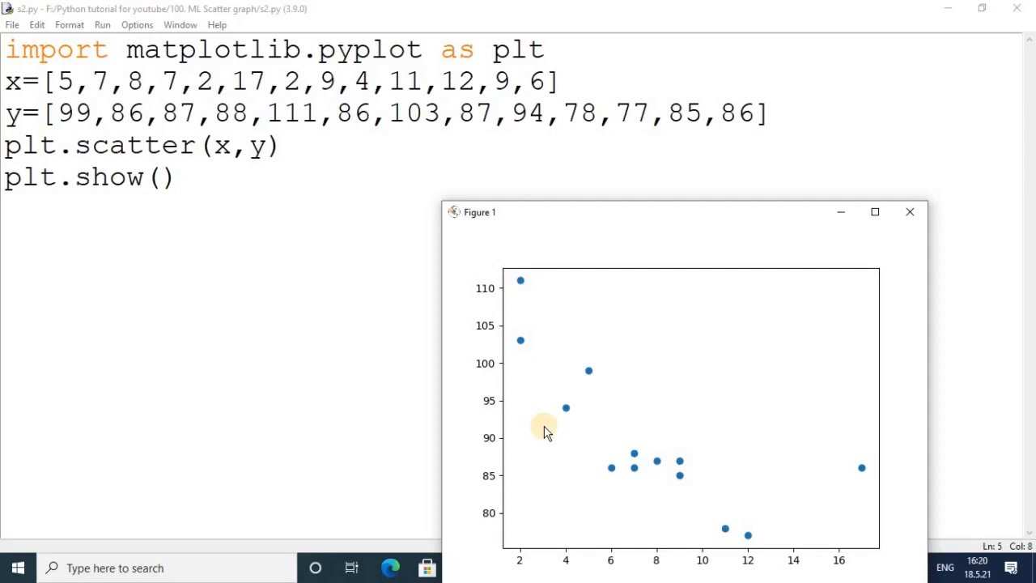
mouse_move(565, 411)
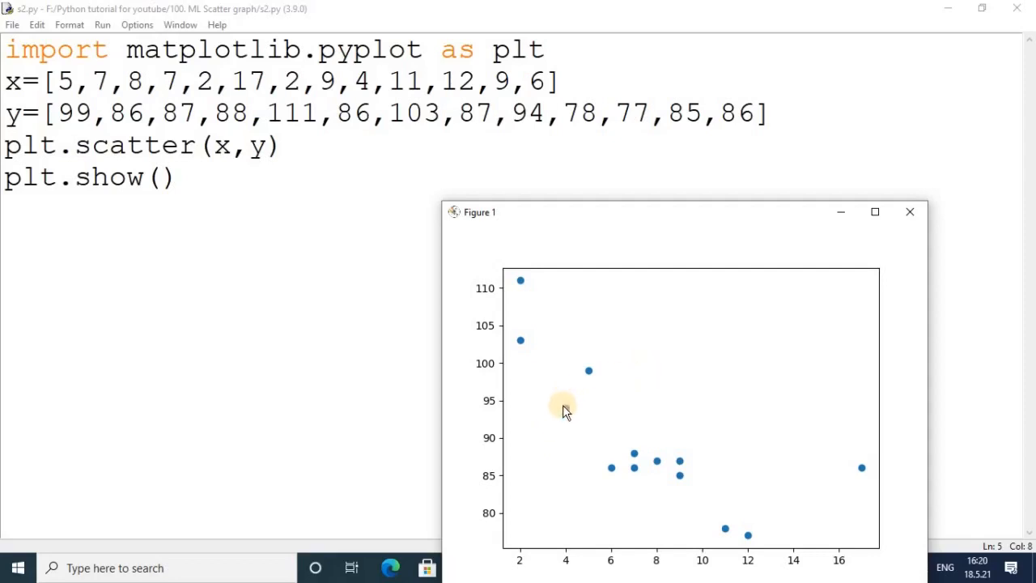
mouse_move(566, 413)
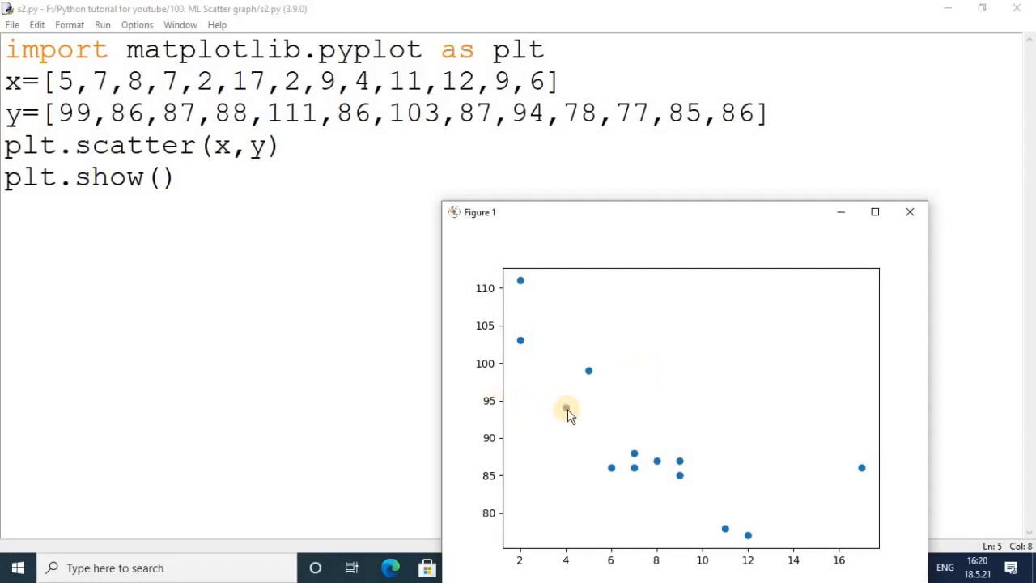
mouse_move(477, 397)
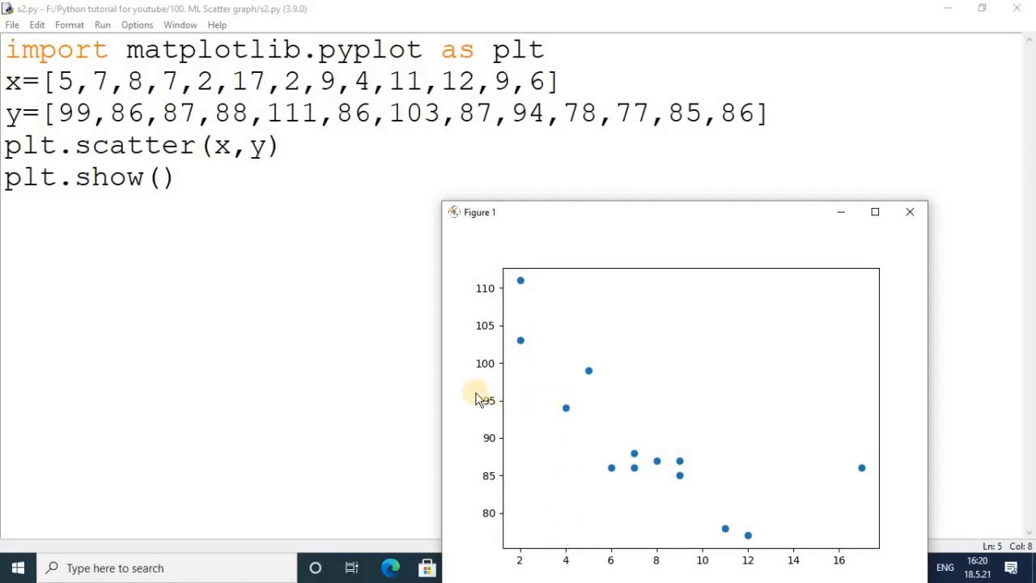
mouse_move(875, 279)
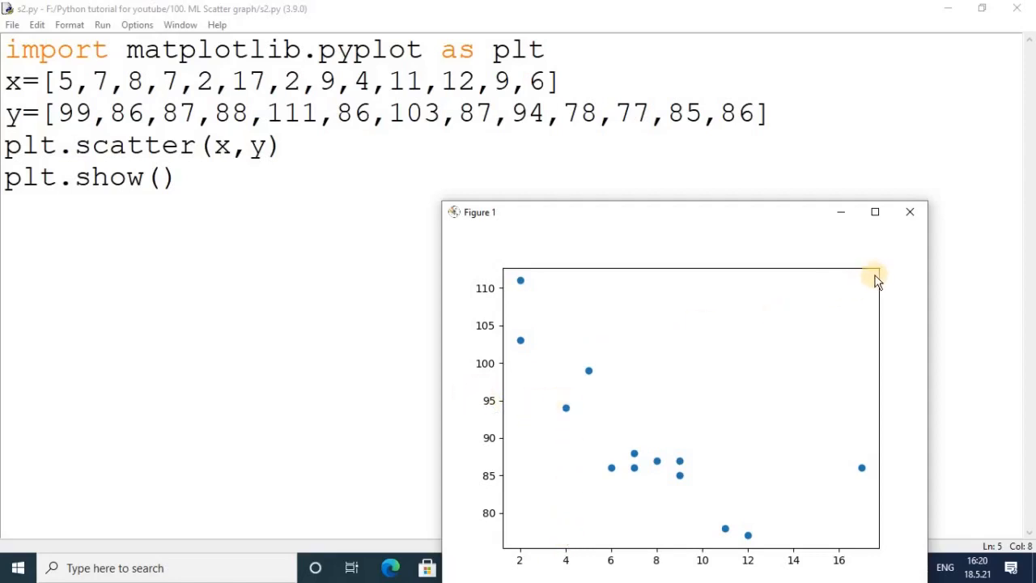
mouse_move(846, 284)
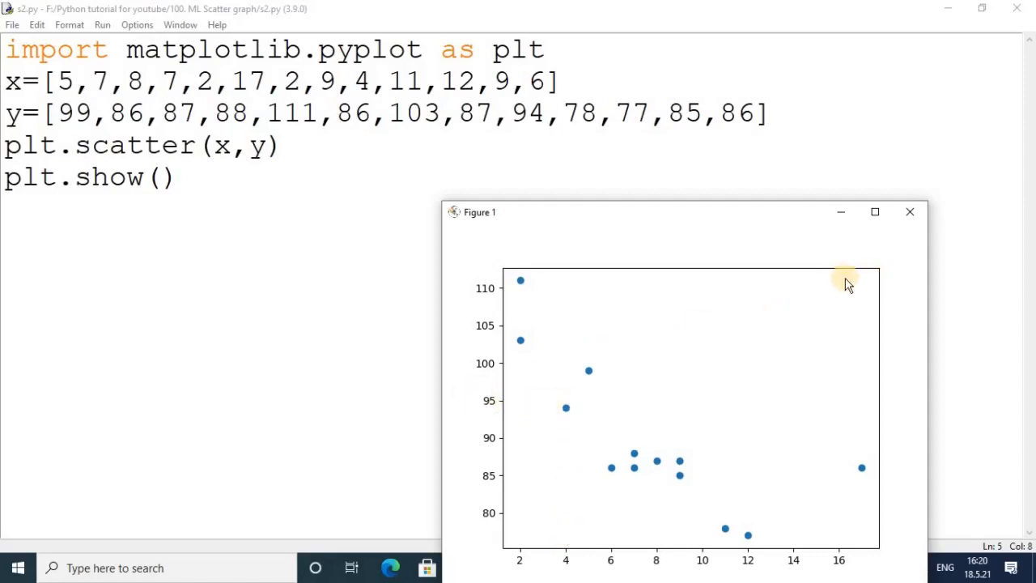